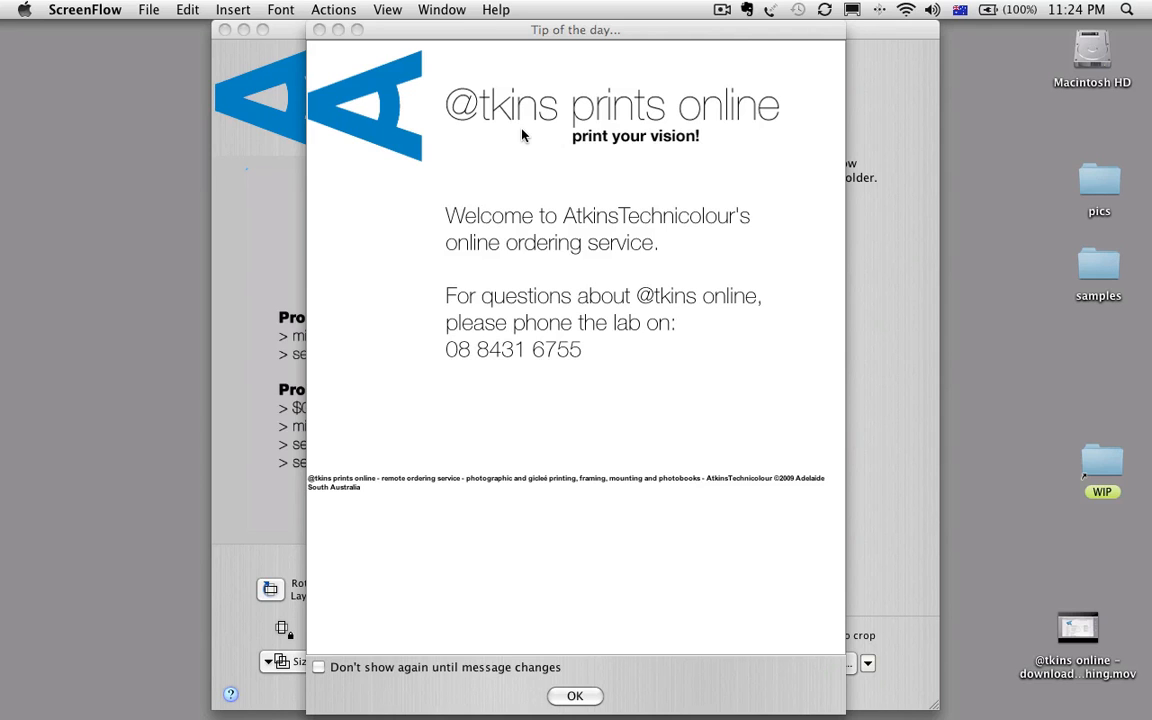
- Dismiss the Tip of the day so the empty main ordering window shows
left_click(574, 696)
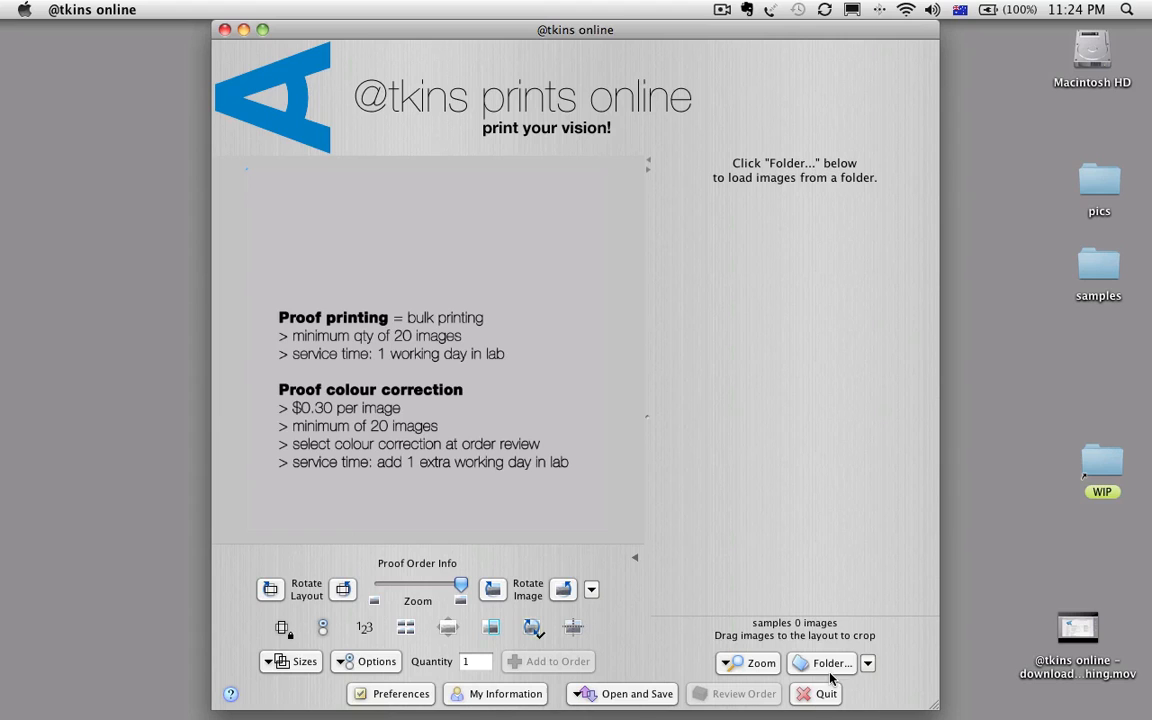
mouse_move(824, 664)
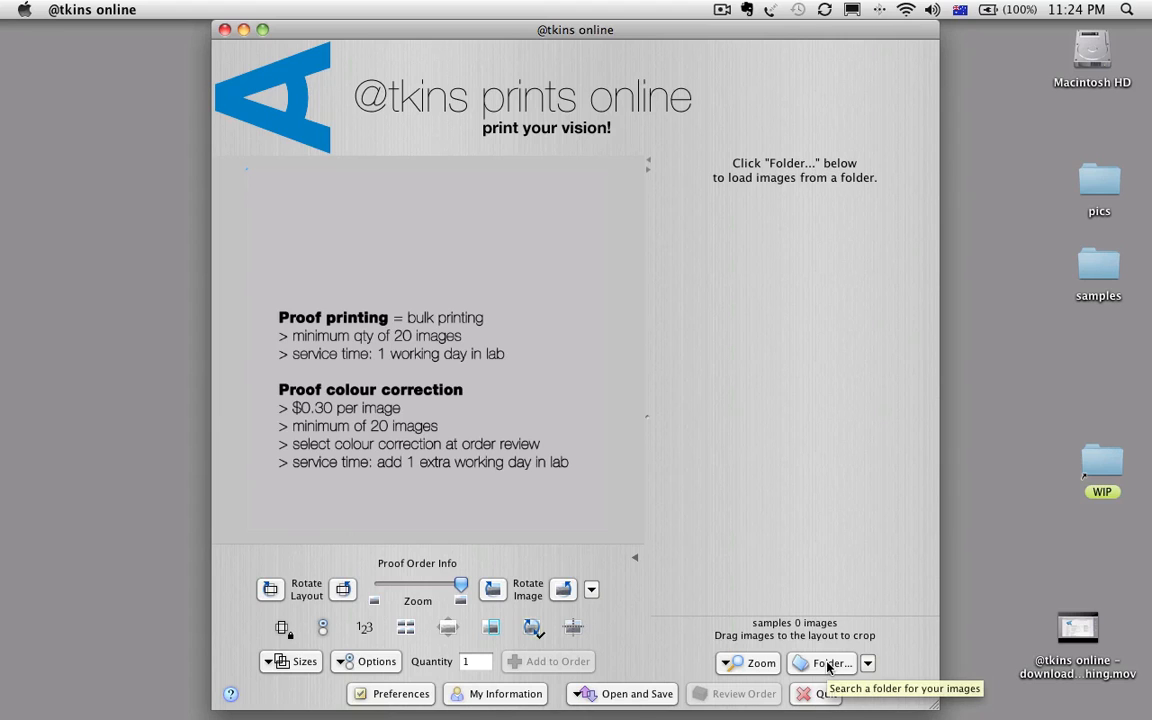
- Load the Desktop pics folder, listing thumbnails DSC5008–DSC5028 in the browser
left_click(828, 664)
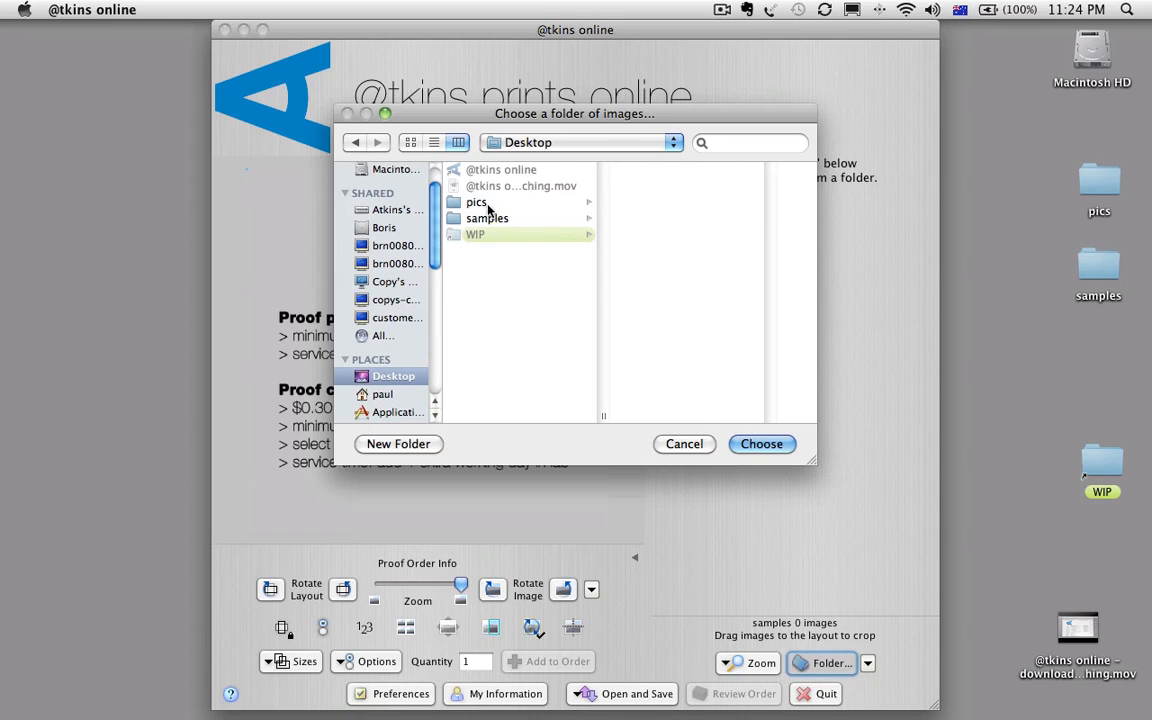
left_click(760, 444)
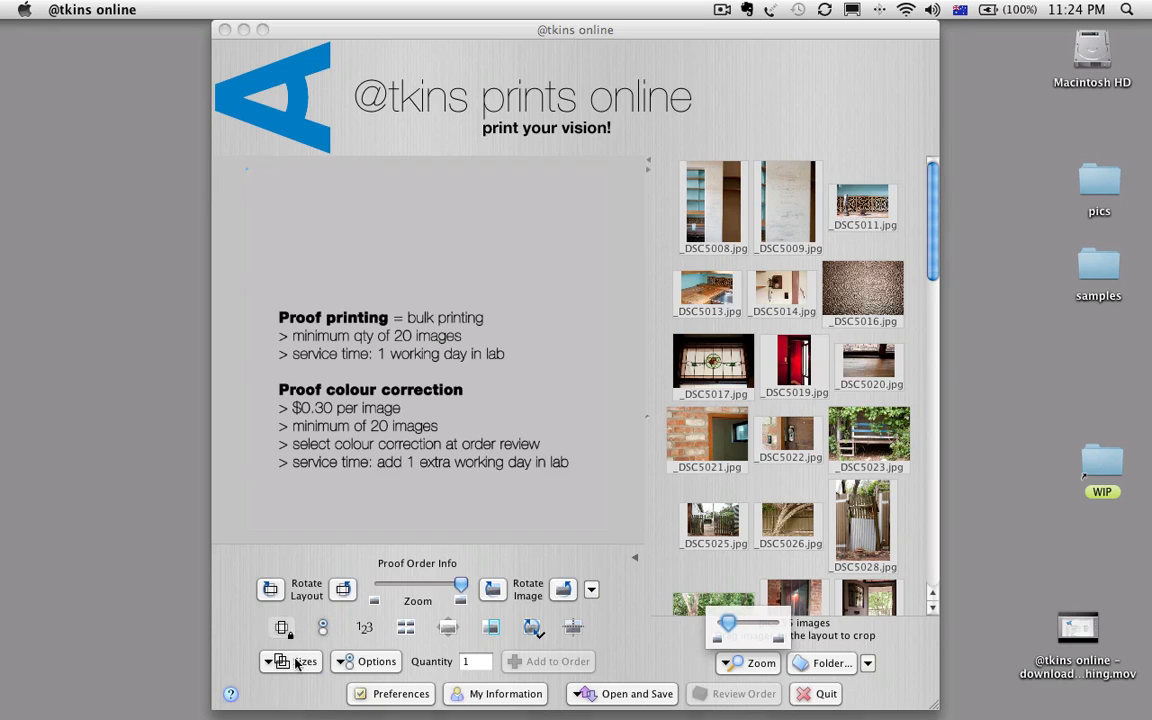
- Choose the Large Prints–Matt Finish catalogue, giving a blank 10x10 inch layout
left_click(296, 660)
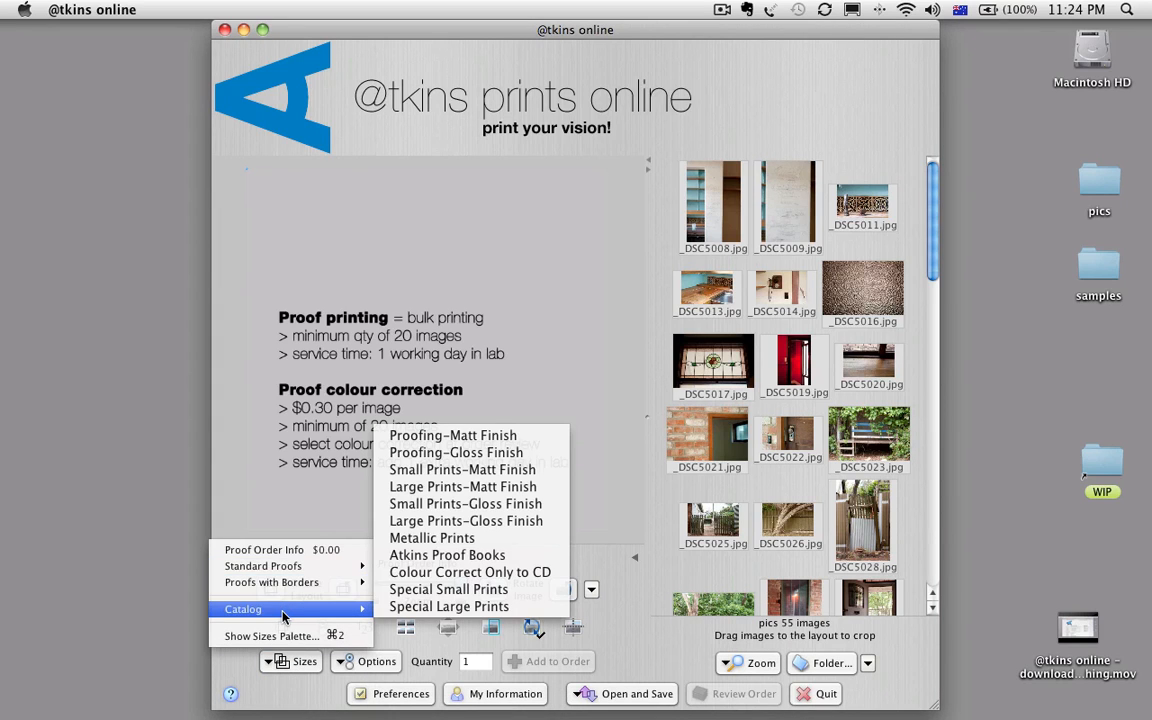
mouse_move(466, 520)
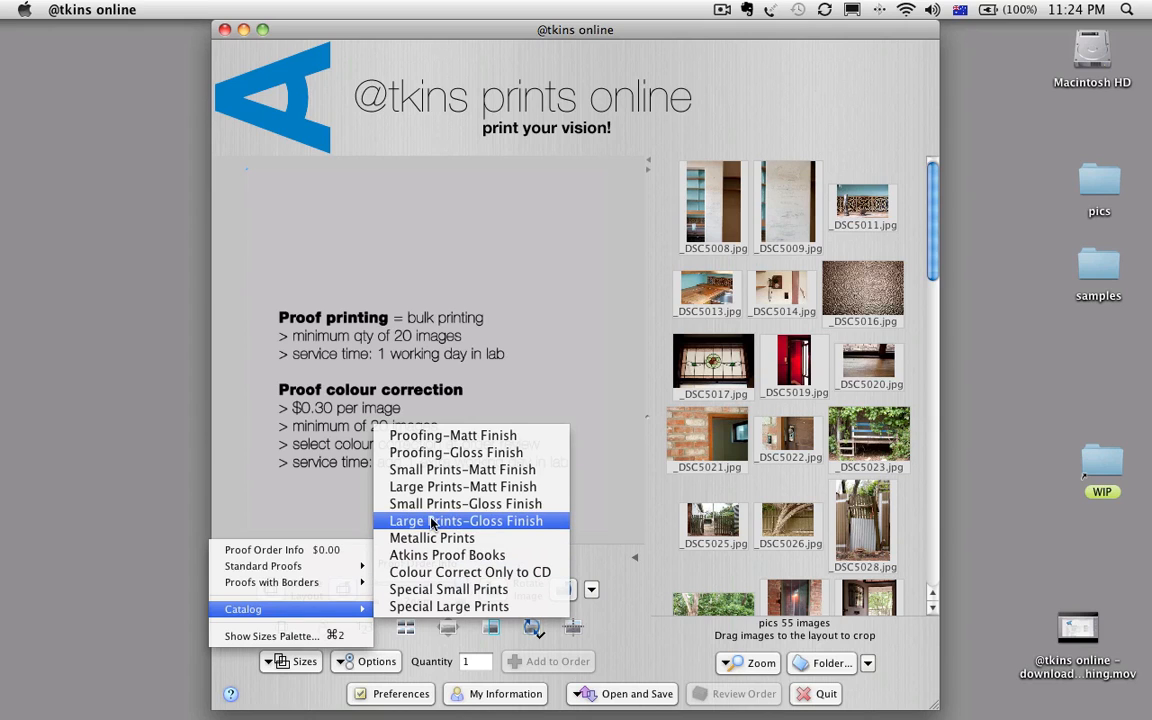
left_click(466, 520)
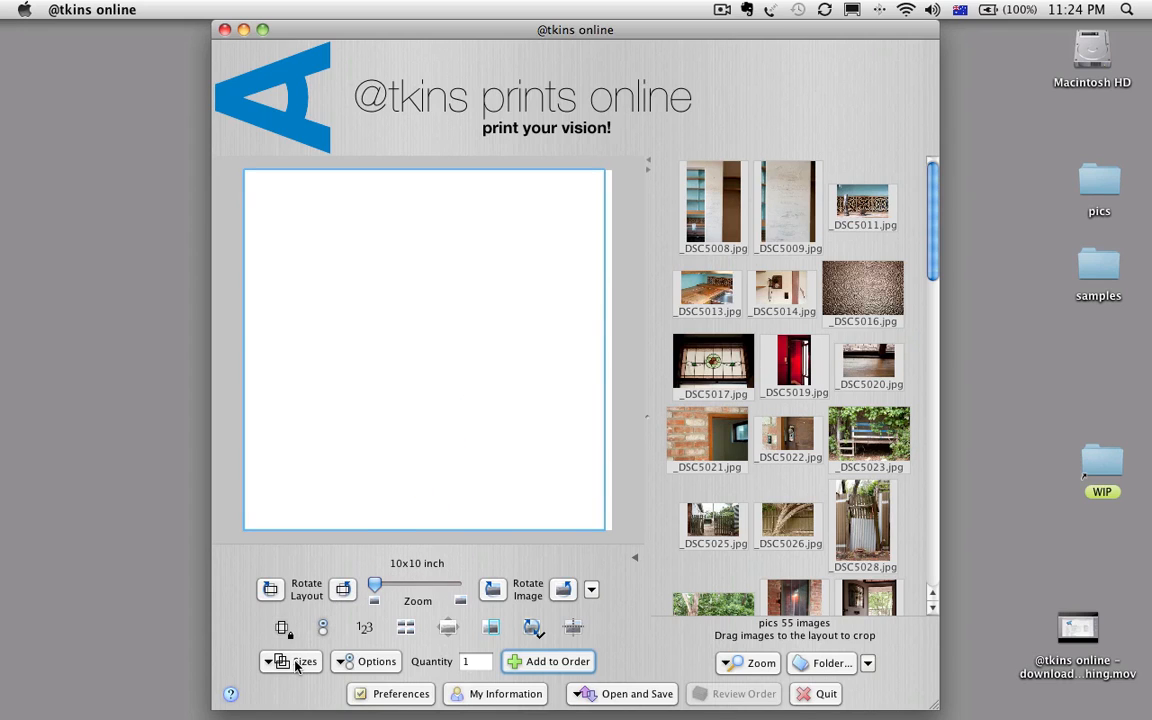
- Show the Sizes palette listing large matte sizes 10x10 to 20x30 inch with prices
left_click(300, 660)
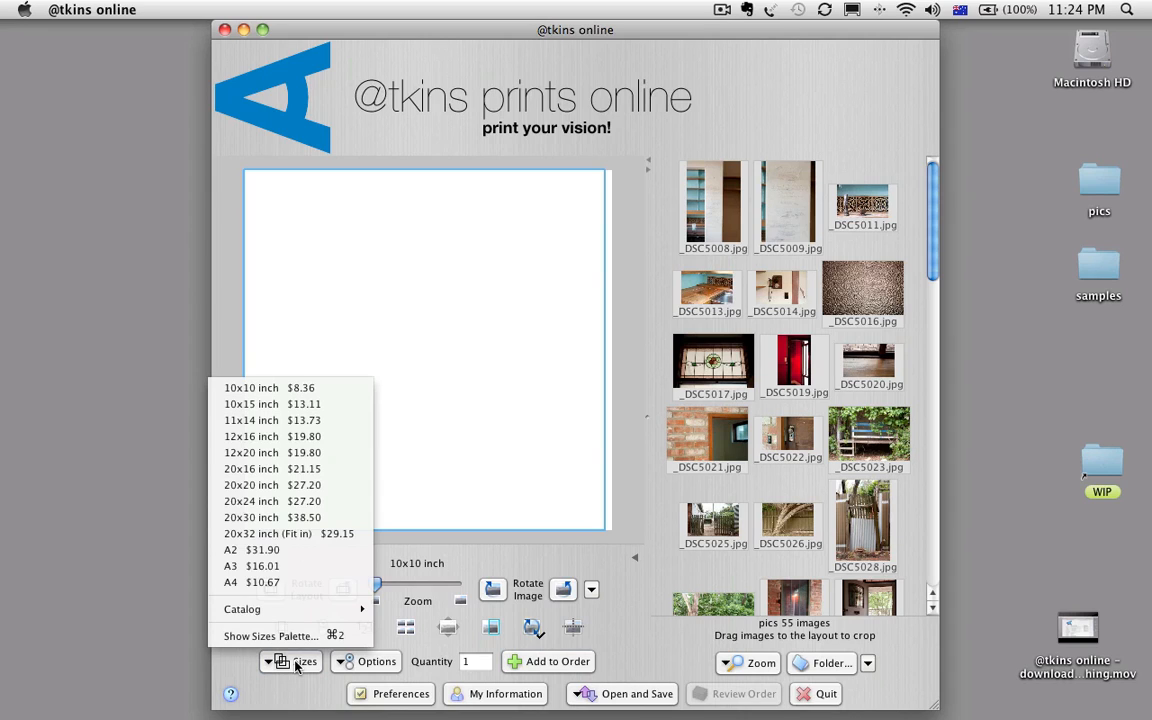
mouse_move(268, 636)
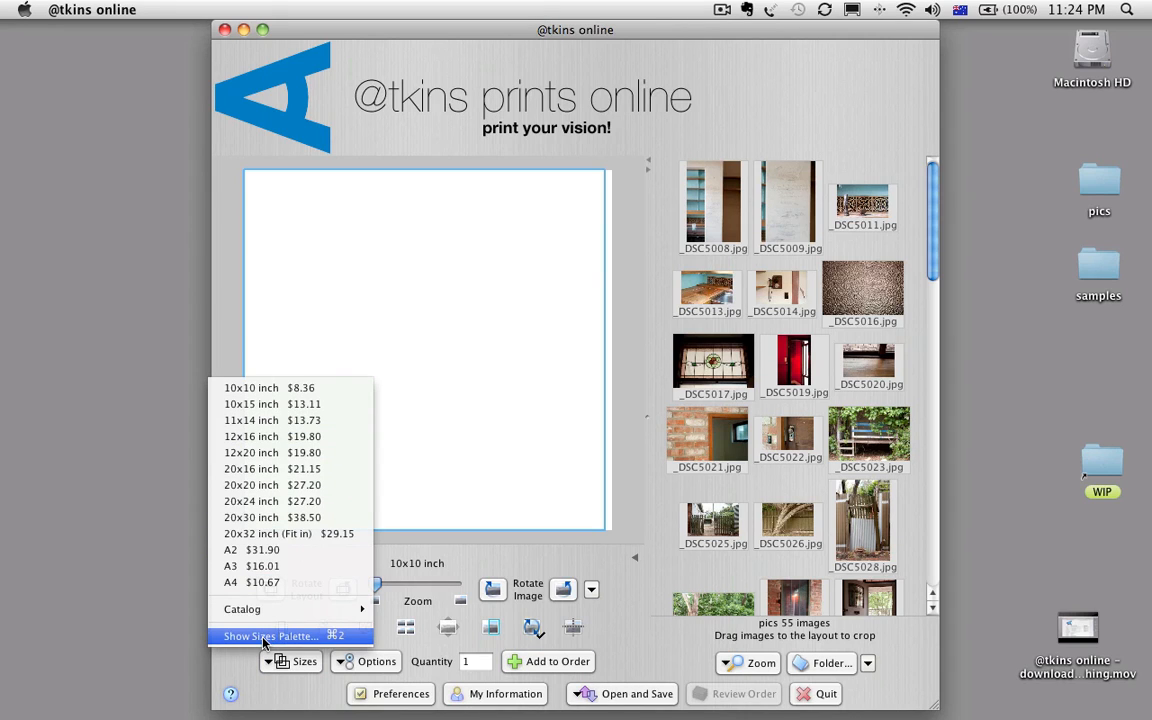
left_click(270, 636)
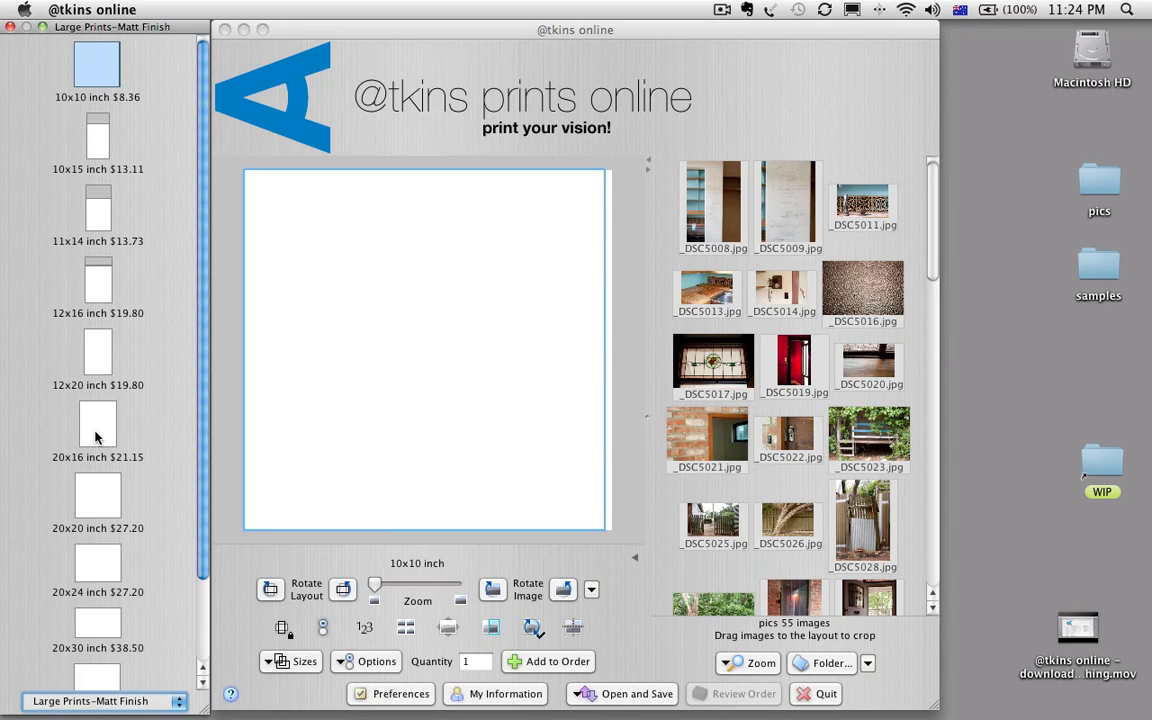
- Place _DSC5017.jpg in a 20x16 inch layout and add it to the order
left_click(96, 424)
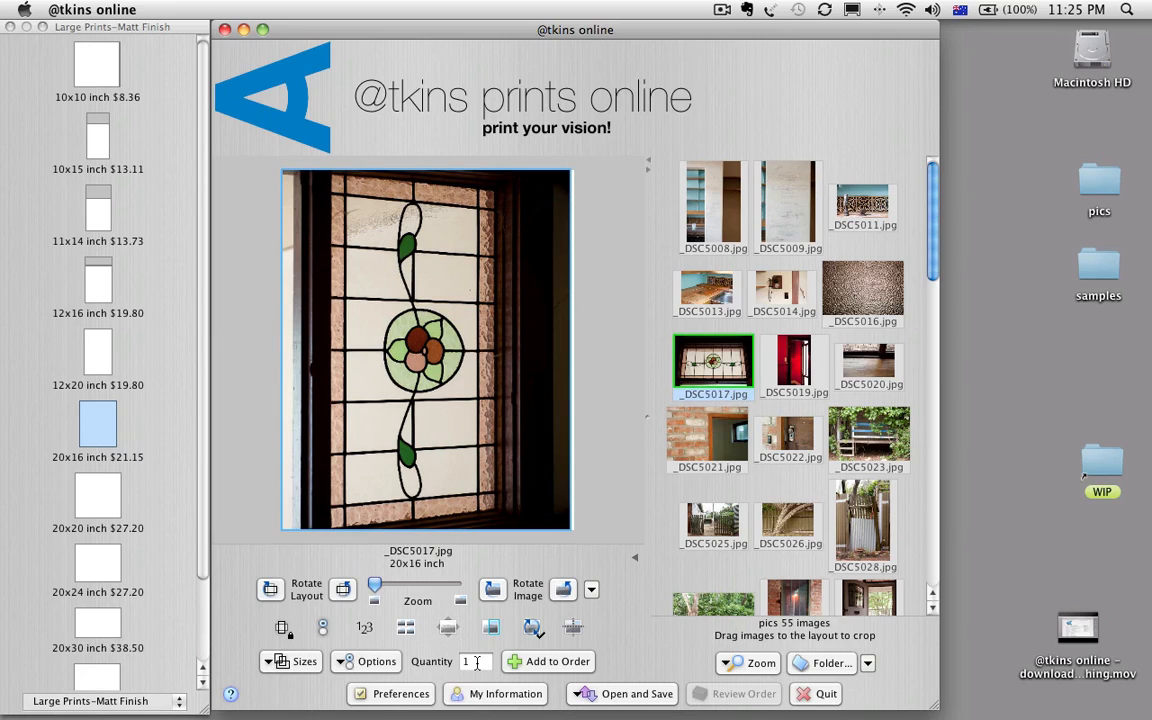
left_click(470, 660)
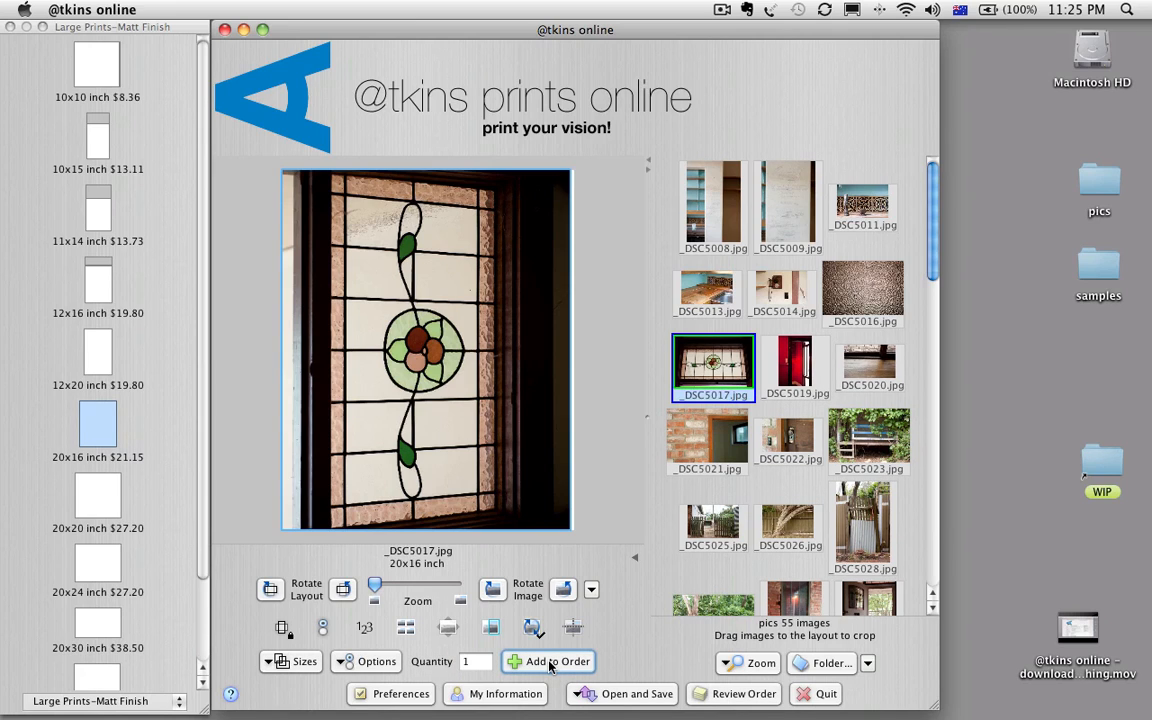
- Rotate the 20x16 layout to landscape, cropping to the window's central flower
left_click(270, 588)
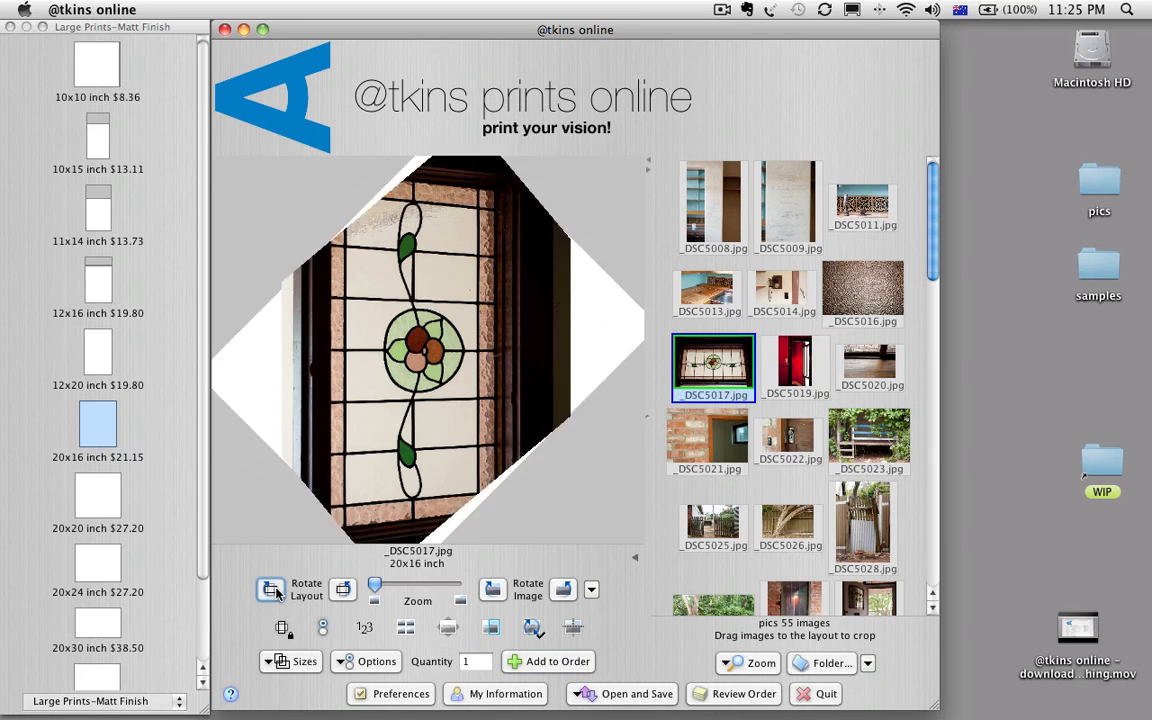
left_click(492, 588)
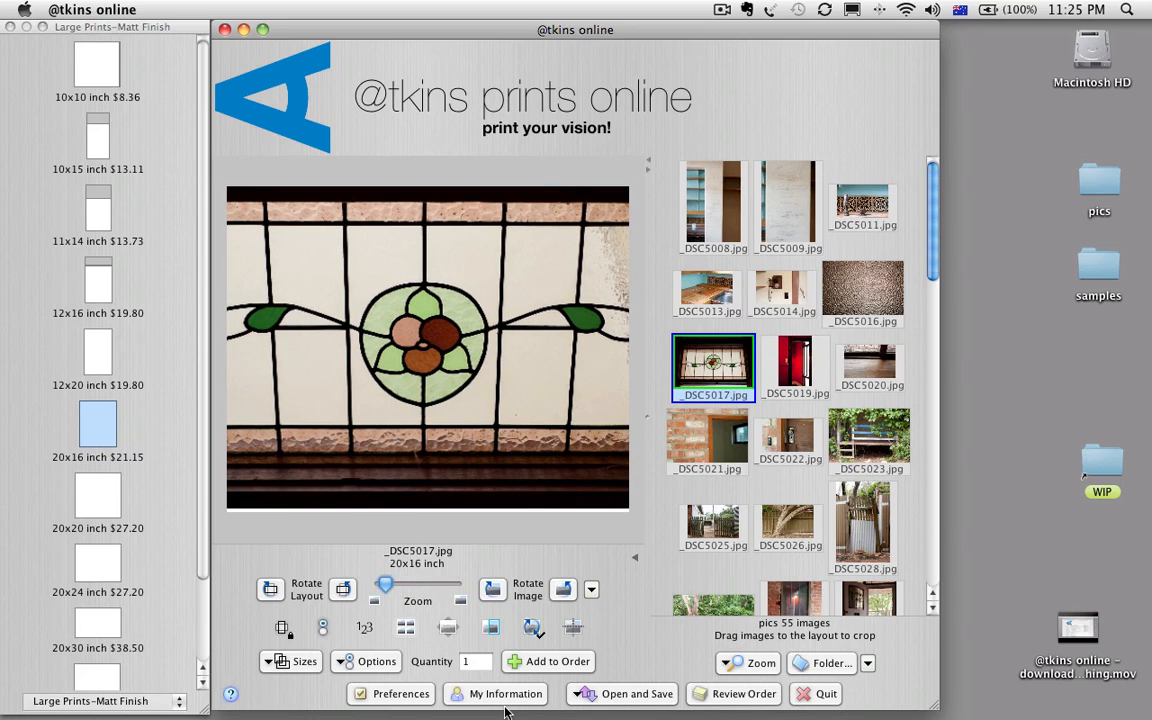
mouse_move(444, 692)
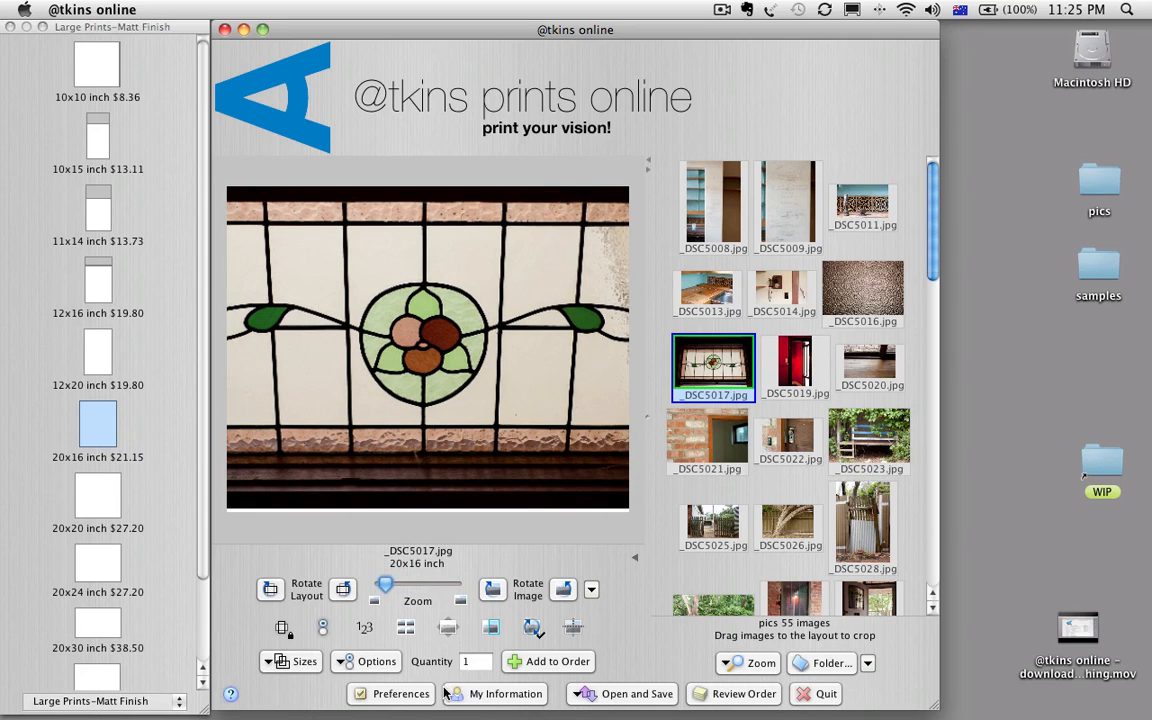
- Show the Image Options palette with retouching extras for _DSC5017.jpg
left_click(376, 660)
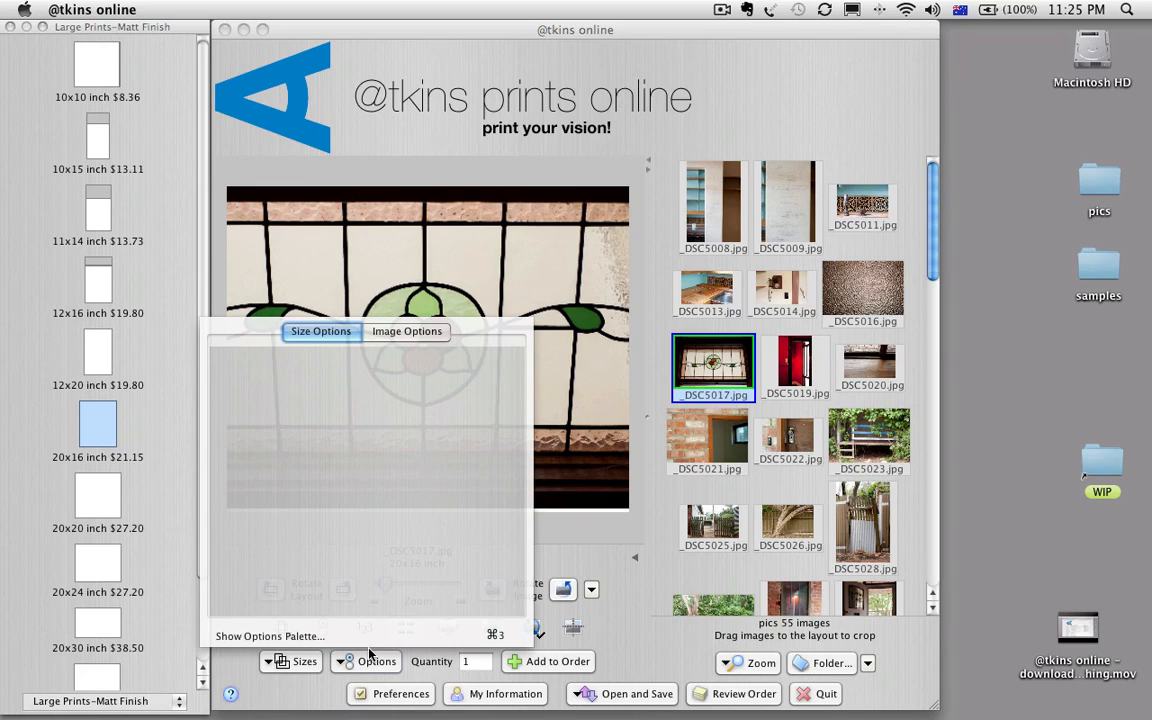
left_click(406, 332)
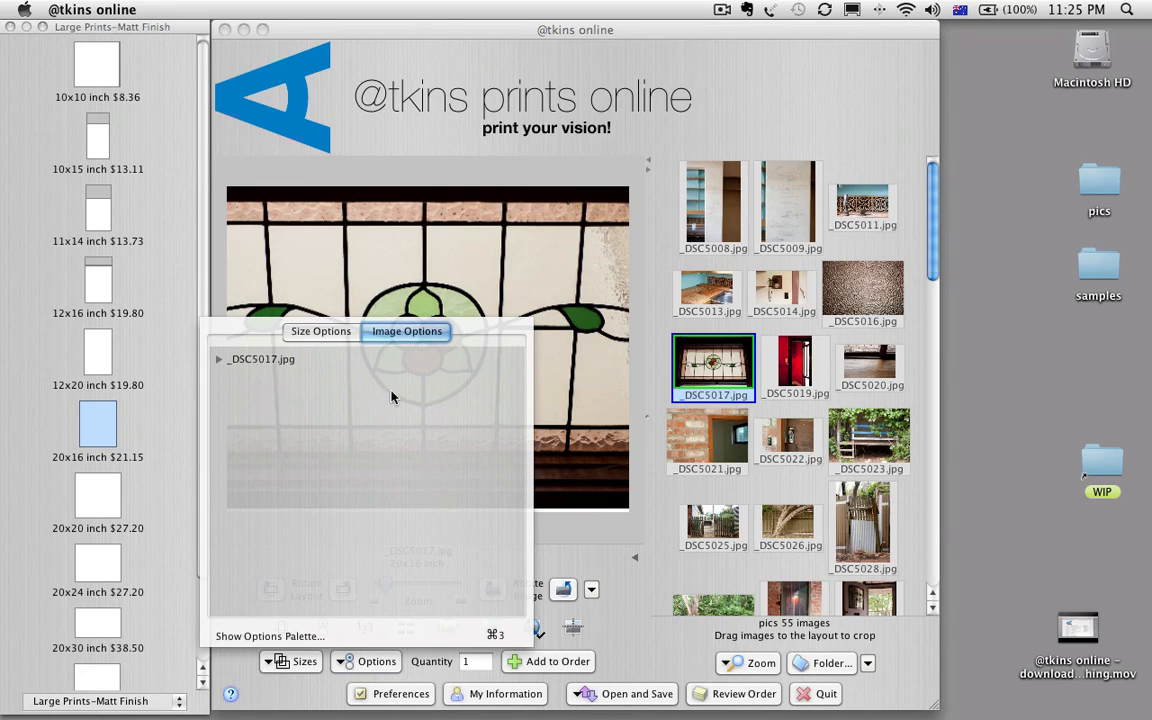
left_click(220, 360)
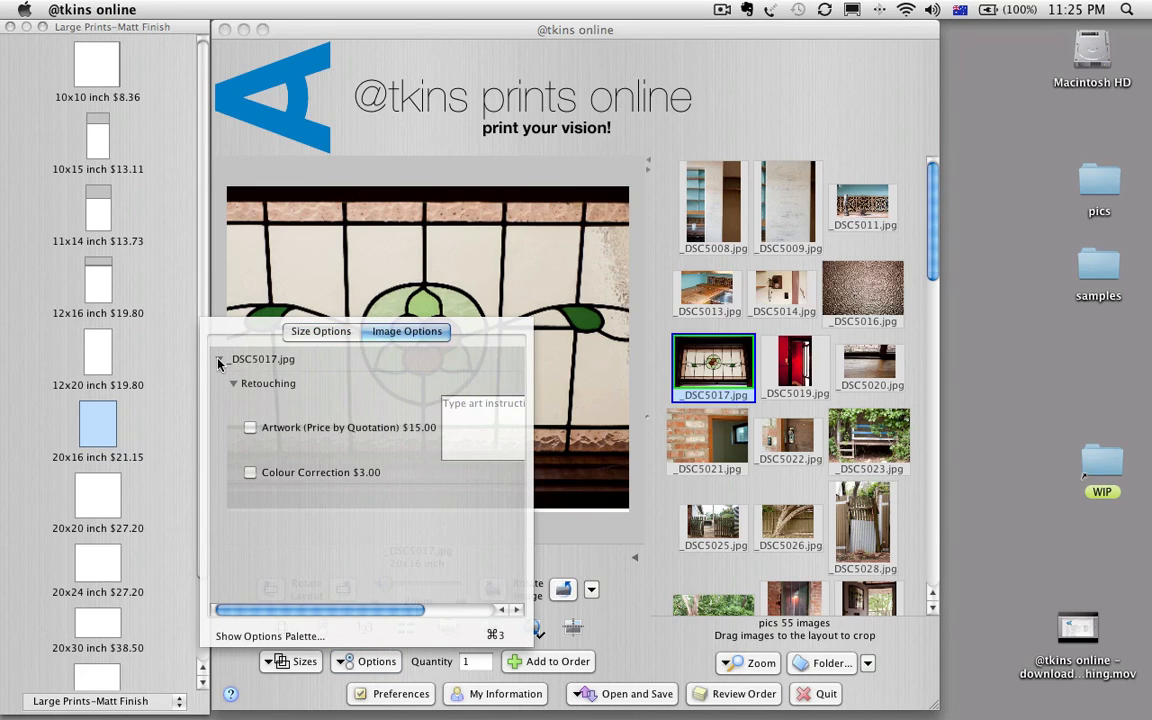
mouse_move(268, 636)
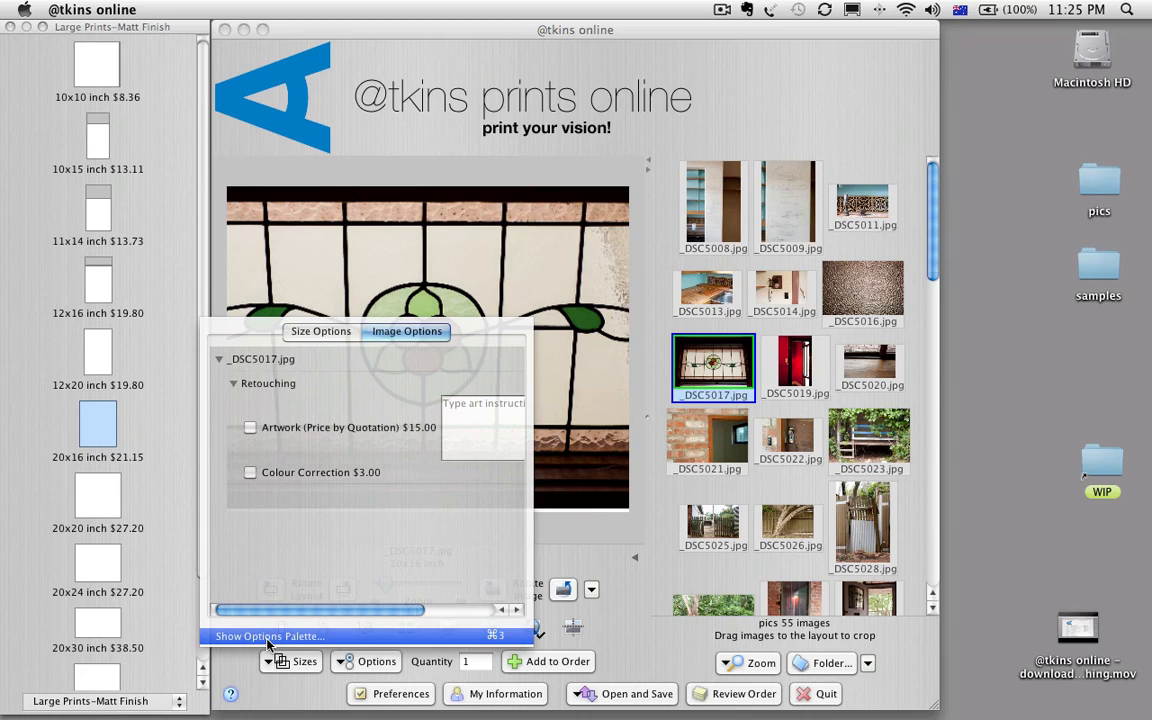
left_click(268, 636)
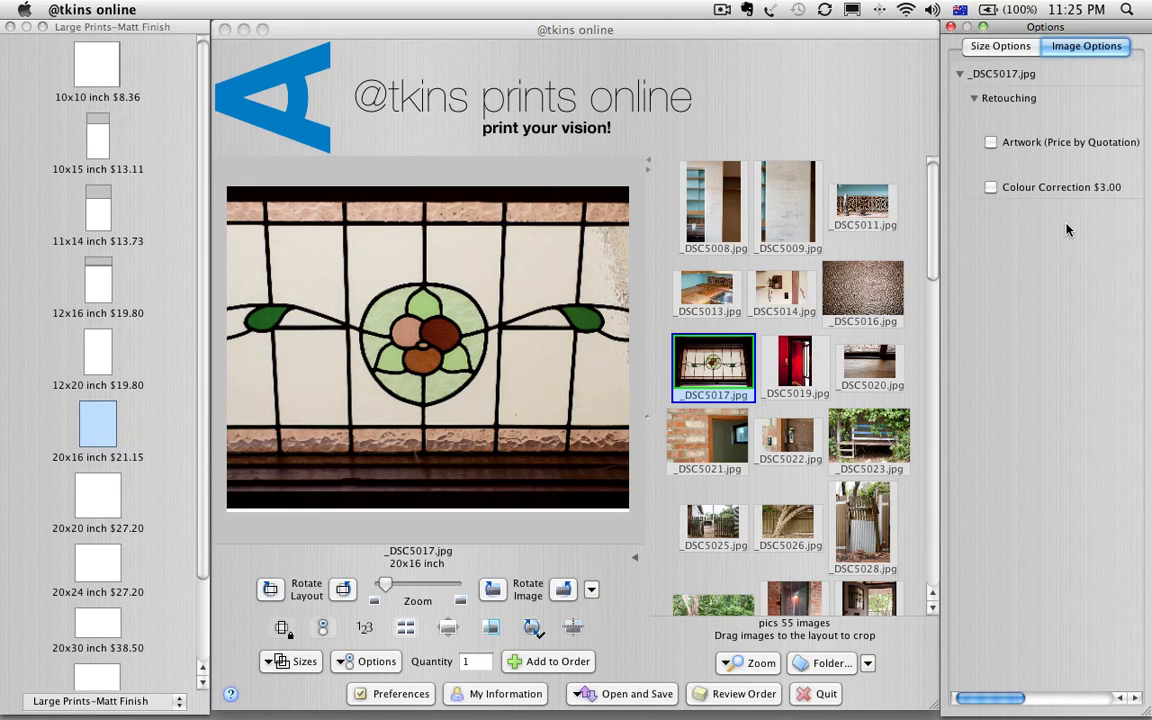